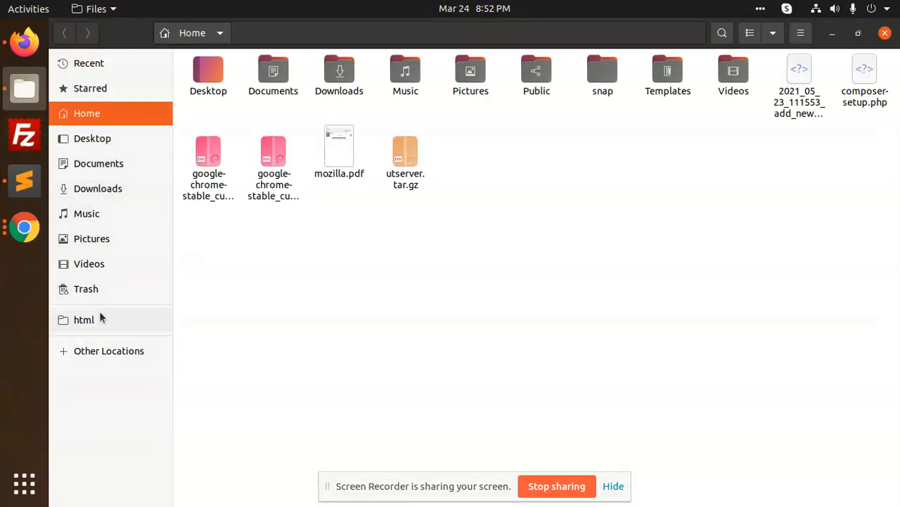
# - Browse from the html web root into demomagento and its app folder toward the base_lite theme
pyautogui.click(85, 320)
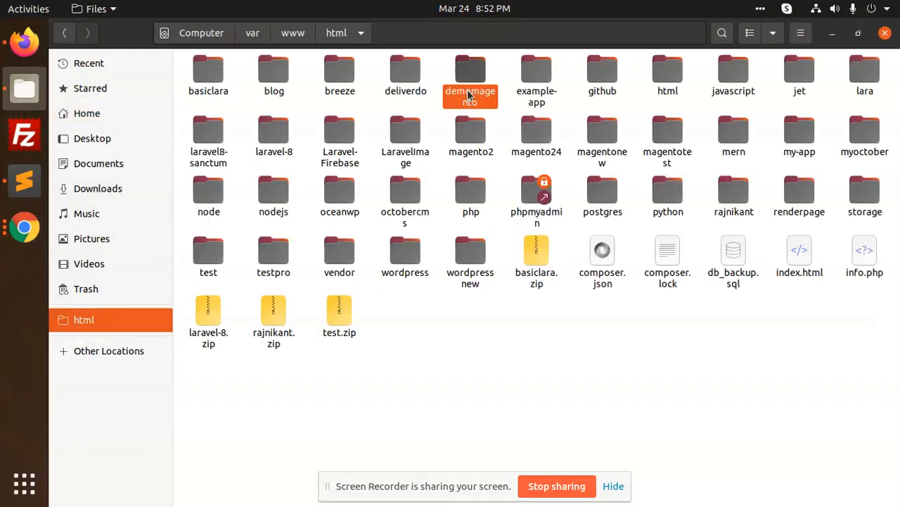
pyautogui.doubleClick(470, 76)
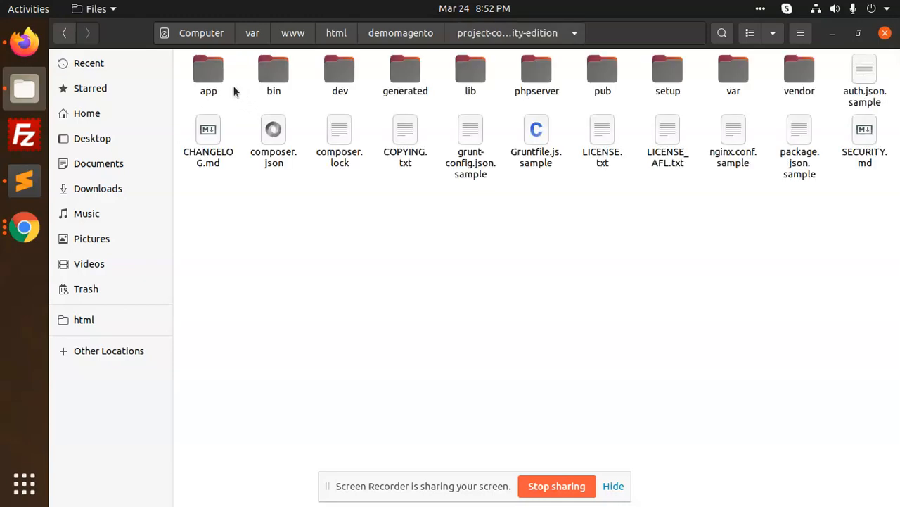
pyautogui.doubleClick(208, 73)
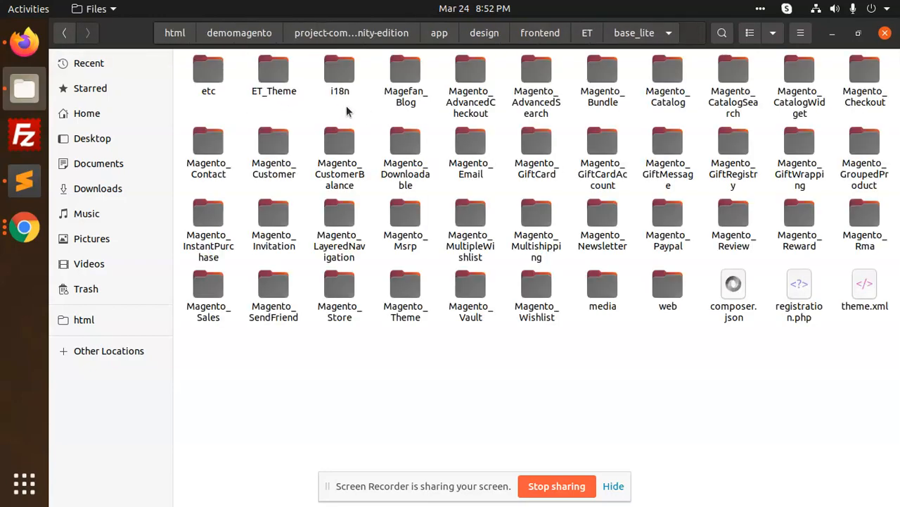
pyautogui.rightClick(231, 70)
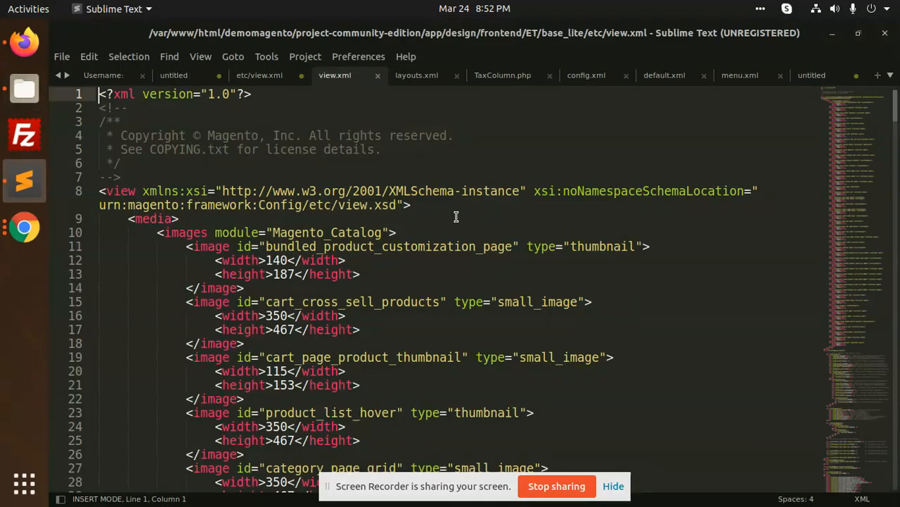
pyautogui.scroll(-3)
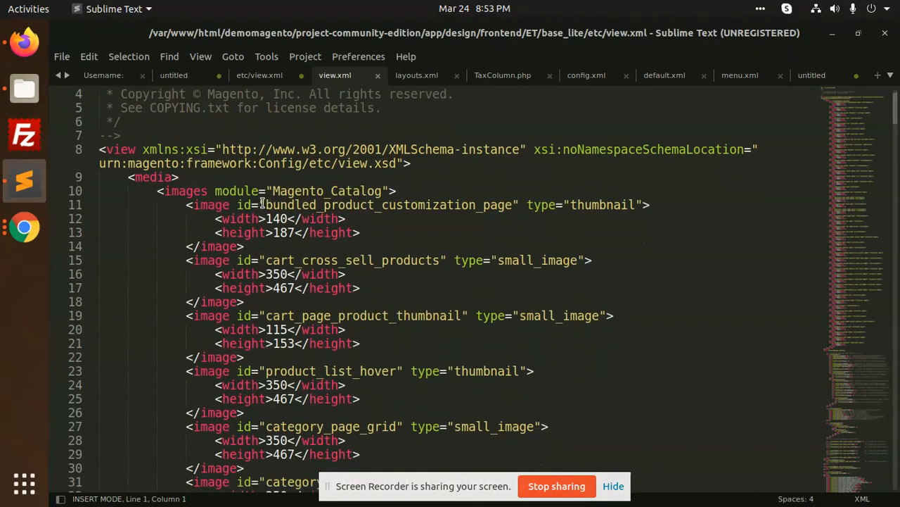
pyautogui.click(308, 191)
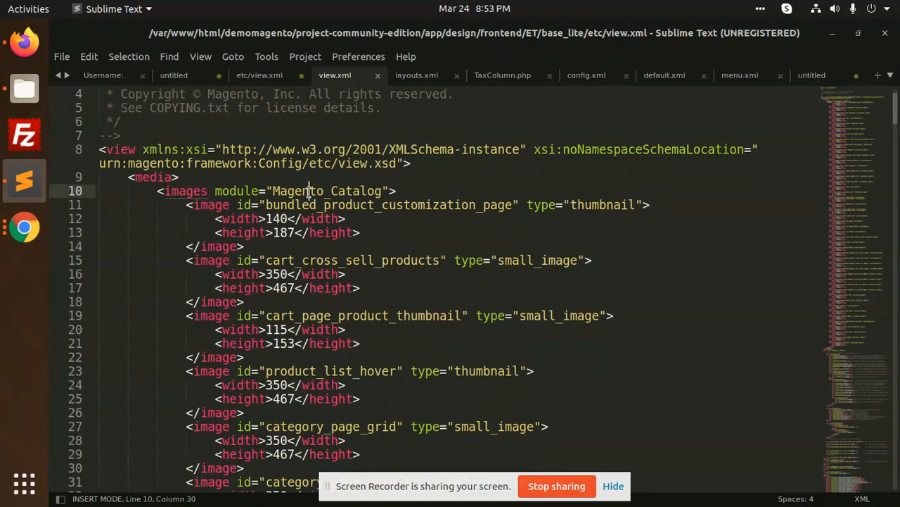
pyautogui.doubleClick(326, 191)
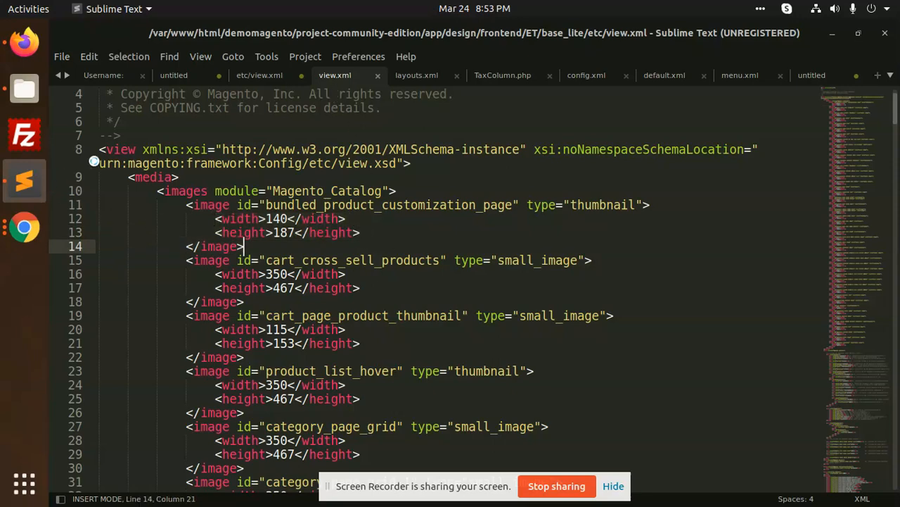
# - Highlight the notes' four uses of view.xml: configuration values, image sizes, gallery settings, JS bundling exclusions
pyautogui.click(259, 76)
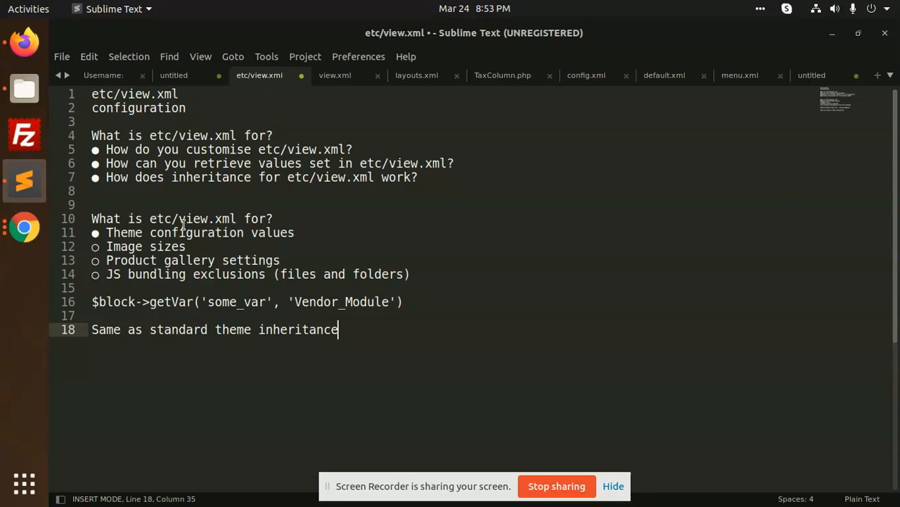
pyautogui.click(167, 232)
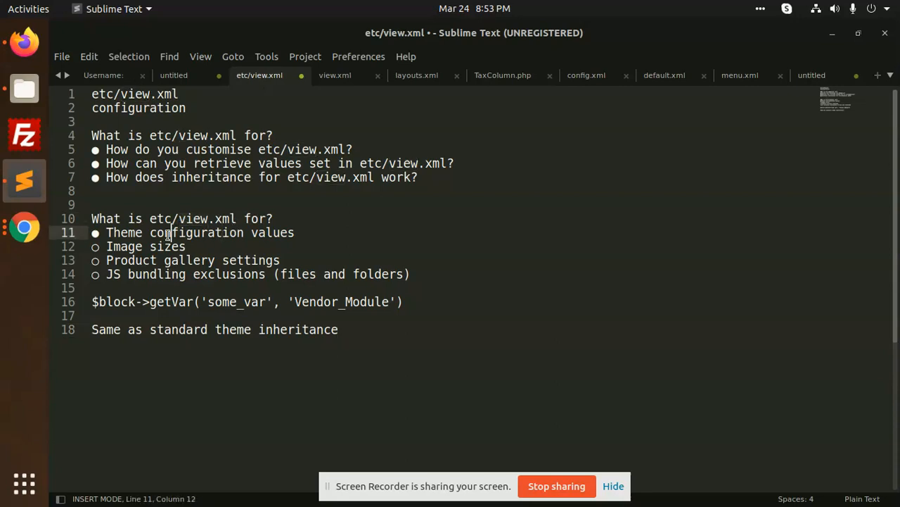
pyautogui.click(158, 259)
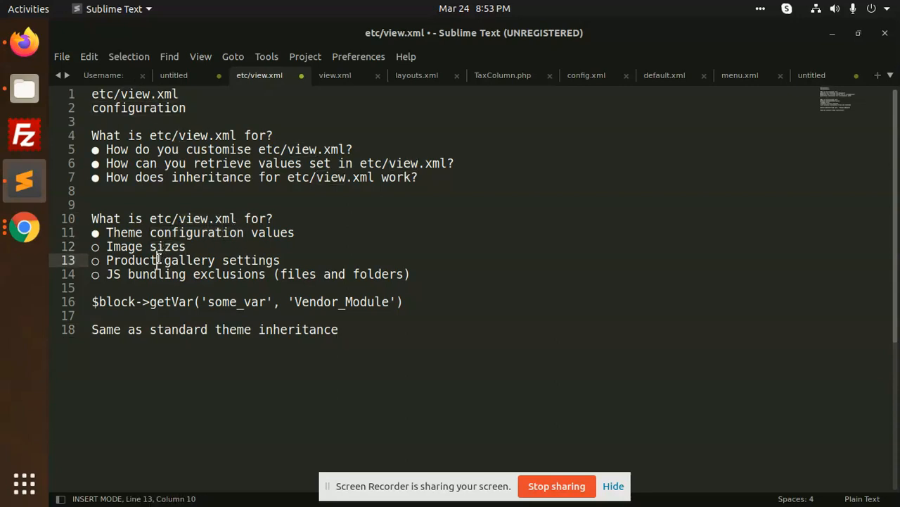
pyautogui.doubleClick(228, 273)
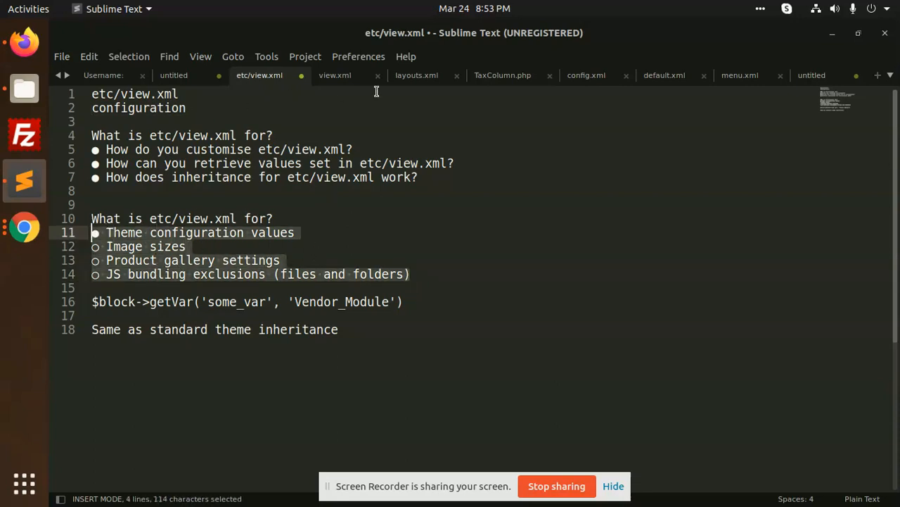
# - Scroll view.xml to the gallery section and highlight the thumbs navigation value
pyautogui.click(335, 76)
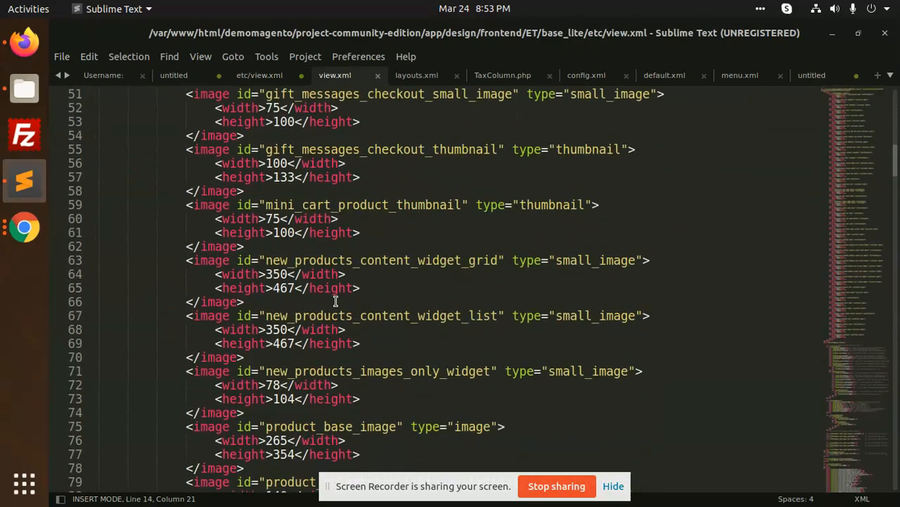
pyautogui.scroll(-3)
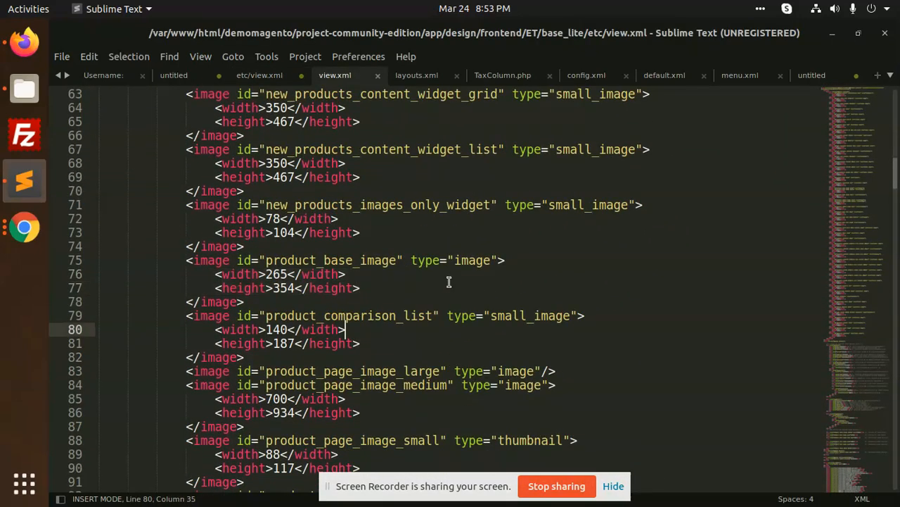
pyautogui.scroll(-3)
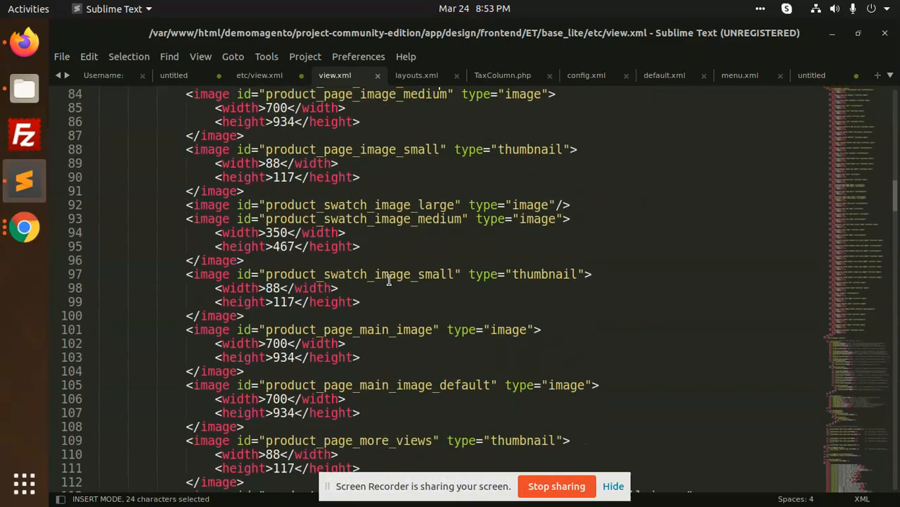
pyautogui.scroll(-3)
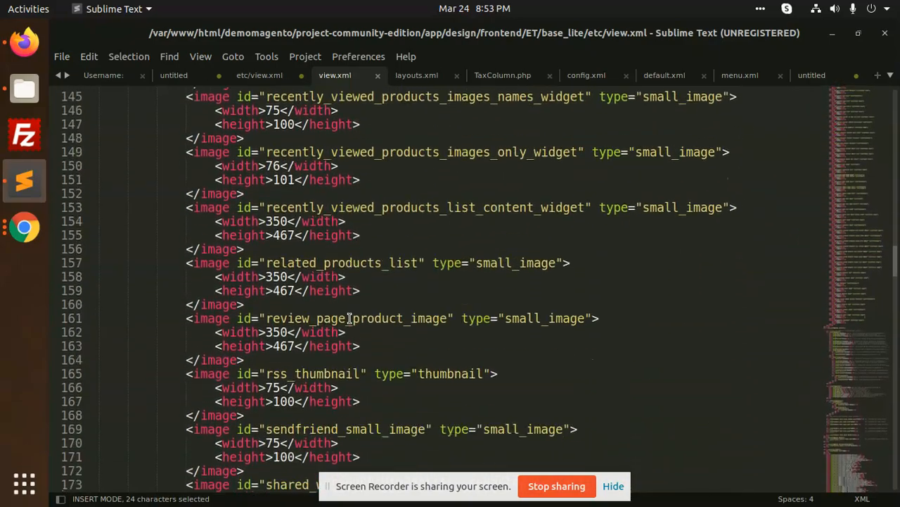
pyautogui.scroll(-3)
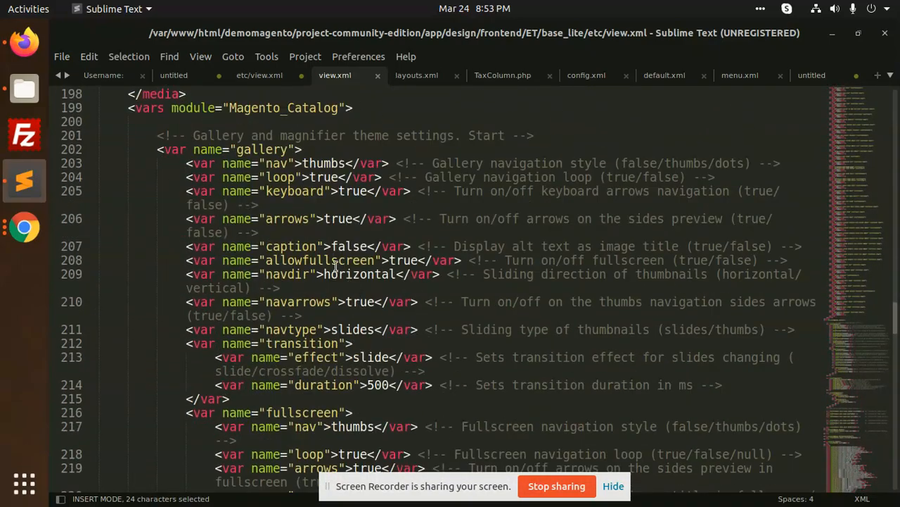
pyautogui.click(202, 163)
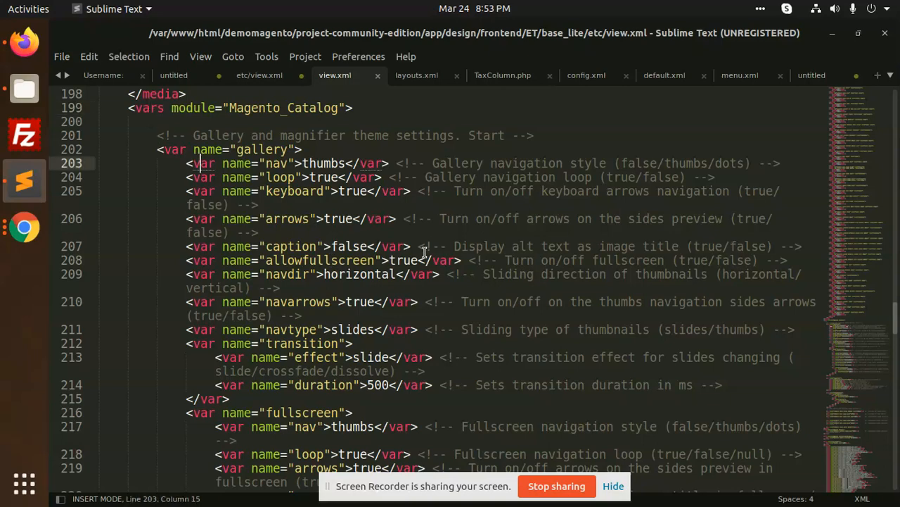
pyautogui.doubleClick(323, 163)
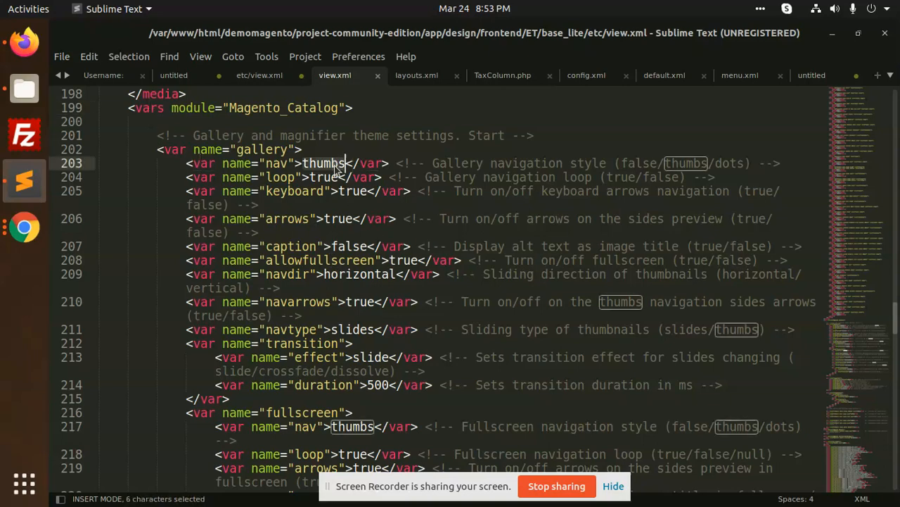
pyautogui.moveTo(324, 202)
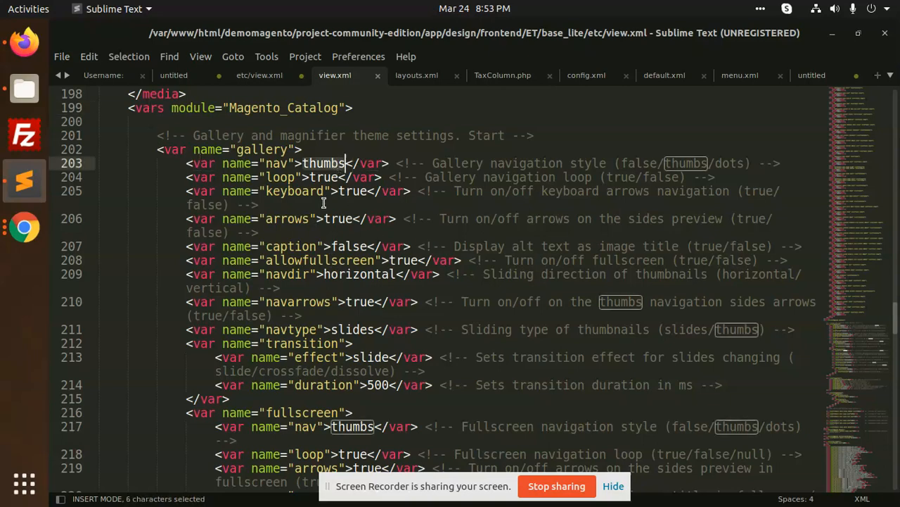
pyautogui.moveTo(380, 223)
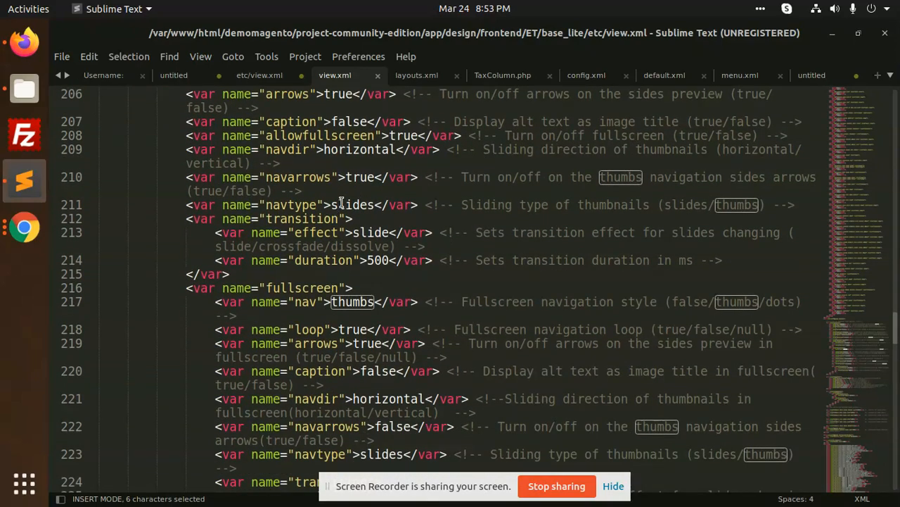
# - Continue to the JS bundle exclude block and point out the legacy-build.min.js entry
pyautogui.scroll(-3)
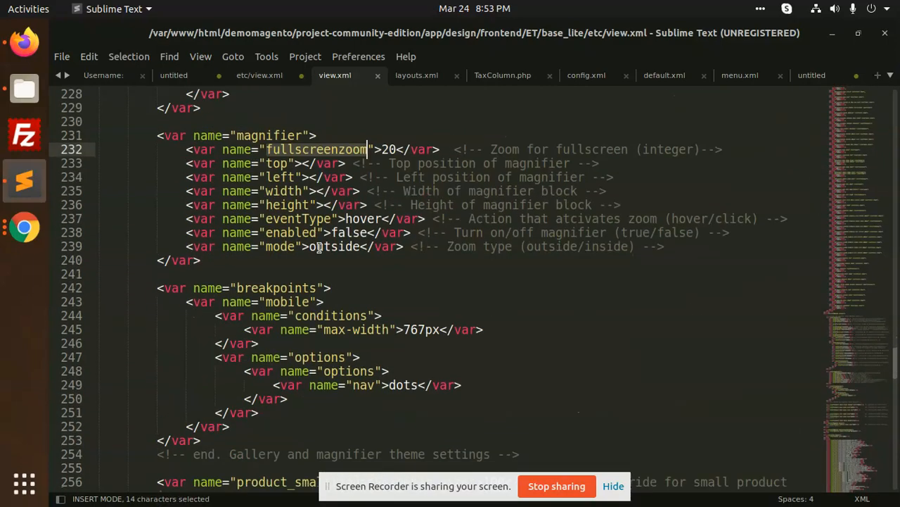
pyautogui.scroll(-3)
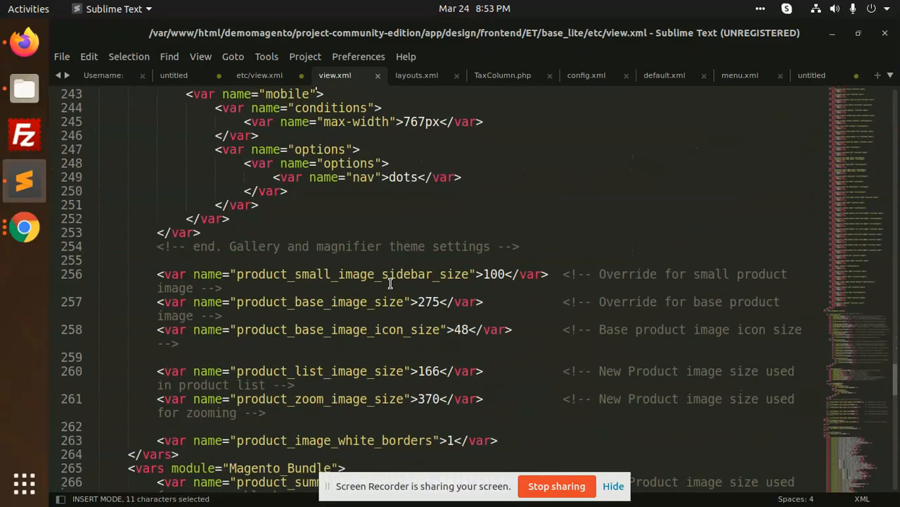
pyautogui.scroll(-3)
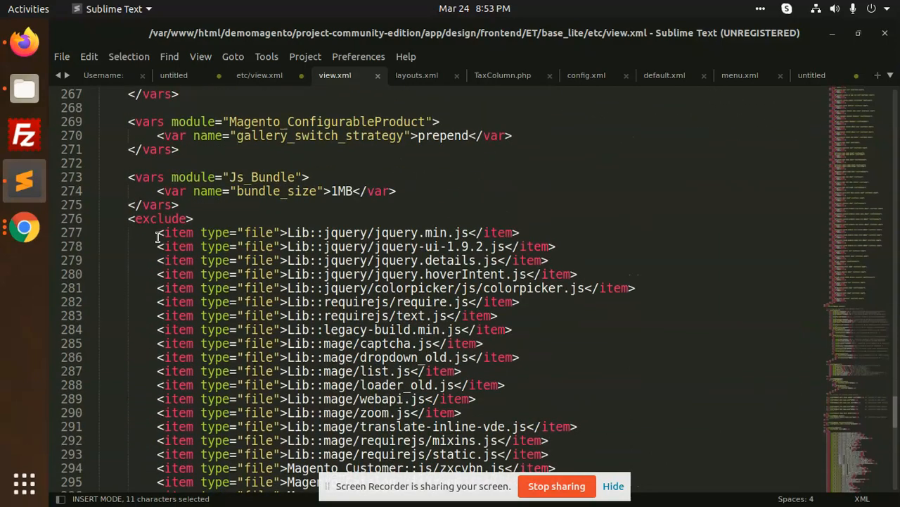
pyautogui.click(453, 330)
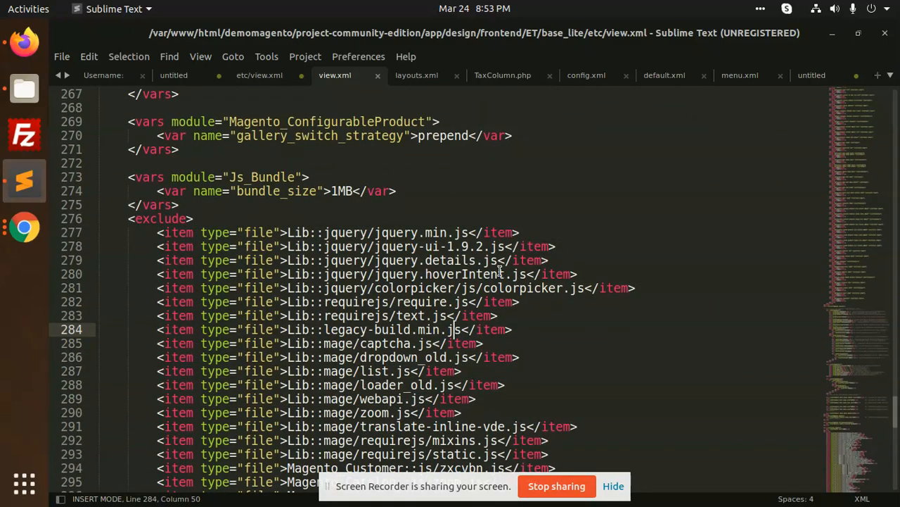
pyautogui.scroll(-3)
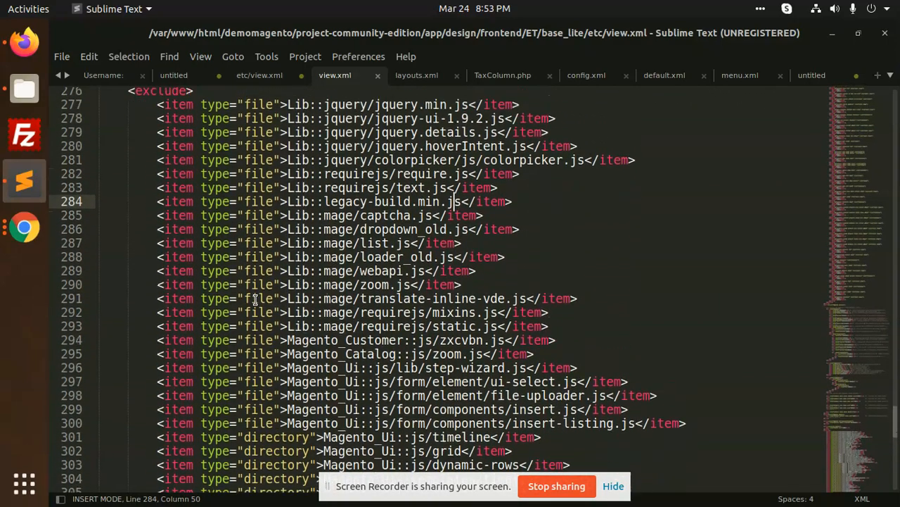
pyautogui.click(259, 76)
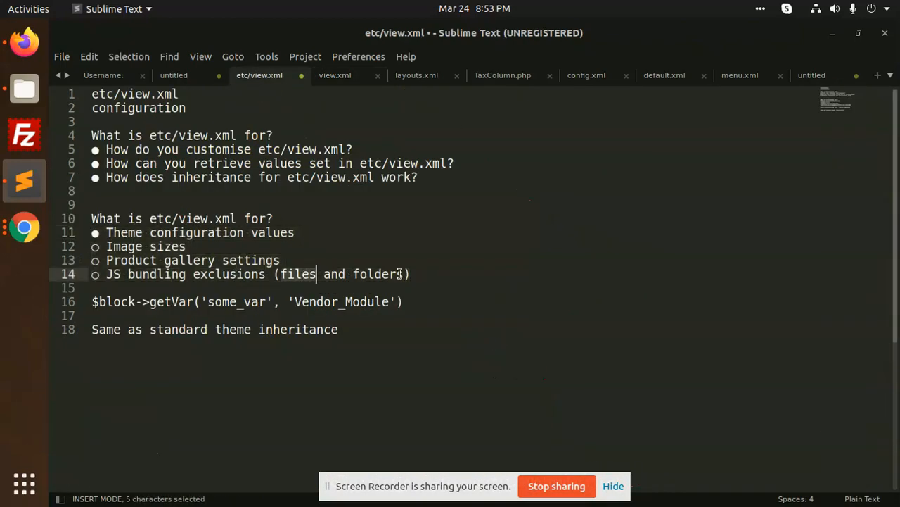
# - Revisit the notes' customisation question, then return to view.xml's Magento_Catalog image sizes
pyautogui.click(335, 76)
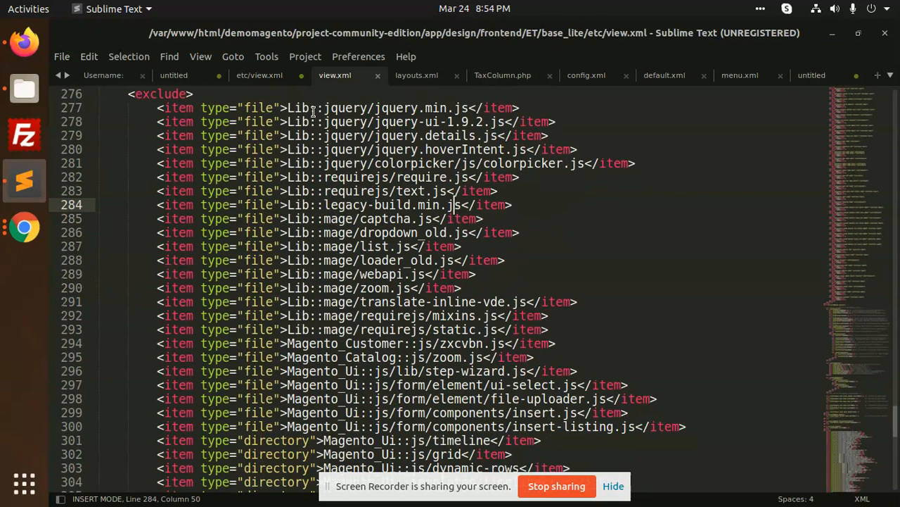
pyautogui.click(259, 76)
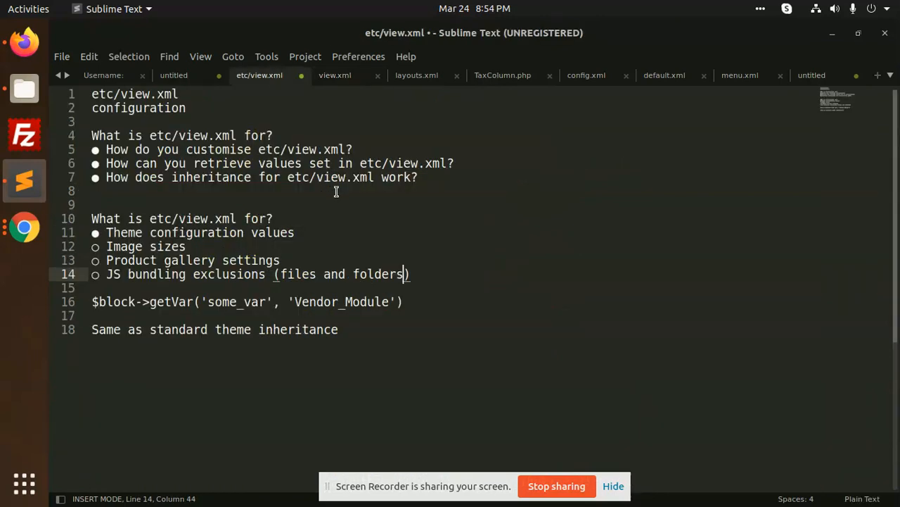
pyautogui.moveTo(152, 308)
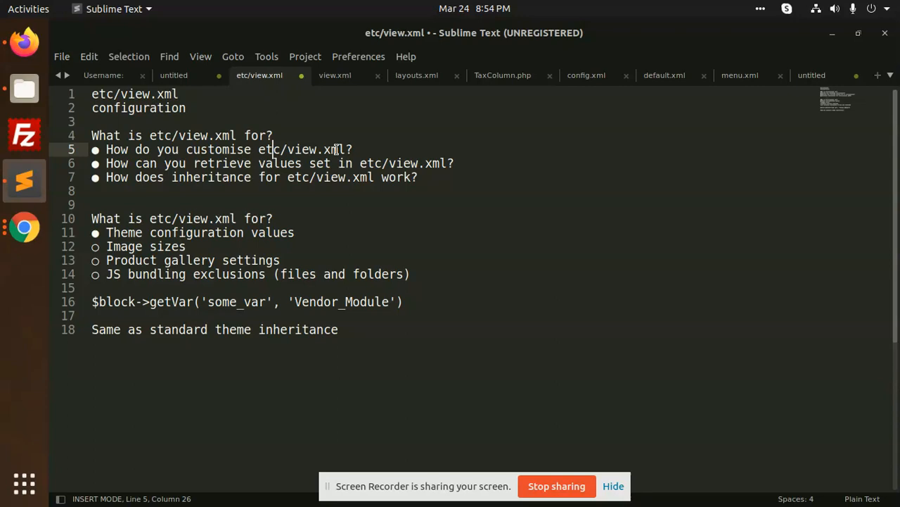
pyautogui.moveTo(217, 208)
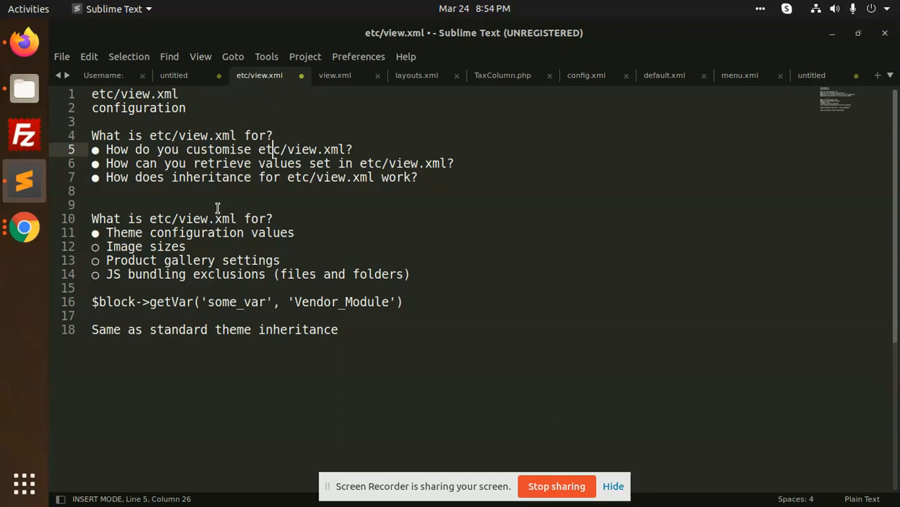
pyautogui.click(335, 76)
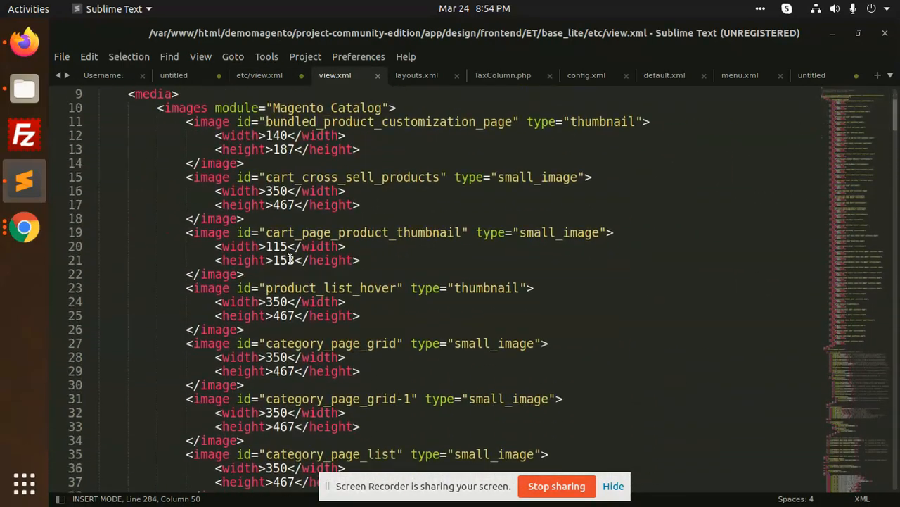
# - Scroll through further image entries such as customer_shared_wishlist, then return to the notes
pyautogui.scroll(-3)
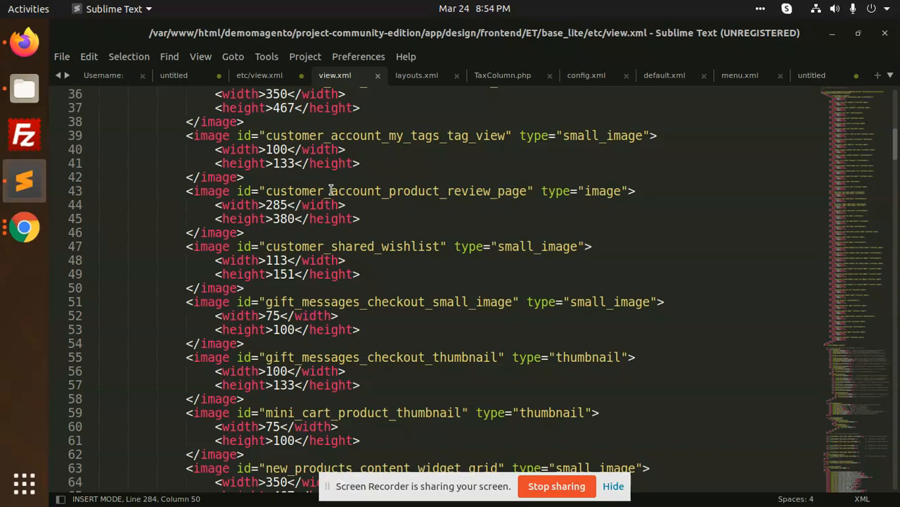
pyautogui.moveTo(327, 180)
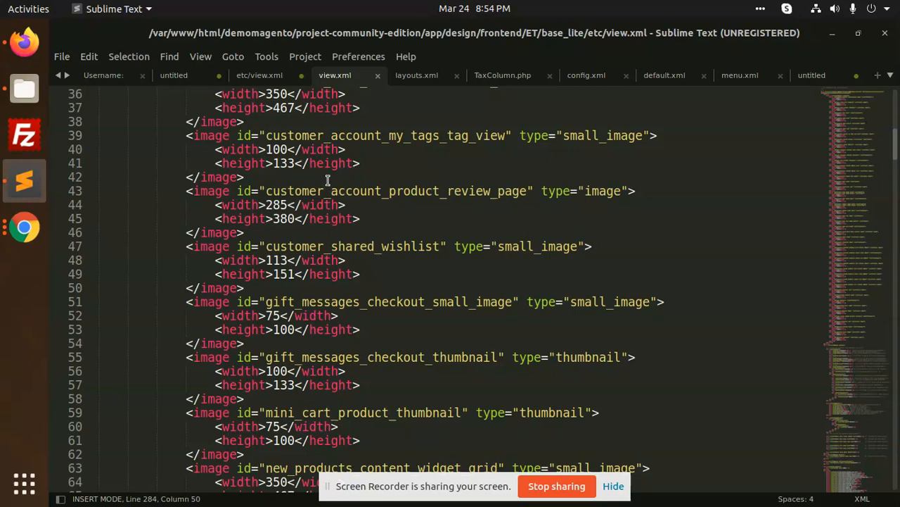
pyautogui.click(259, 76)
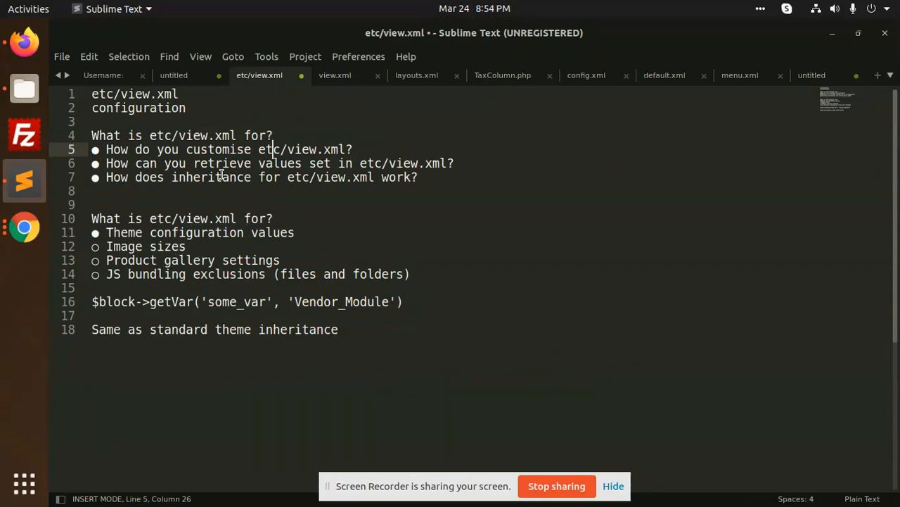
pyautogui.moveTo(387, 166)
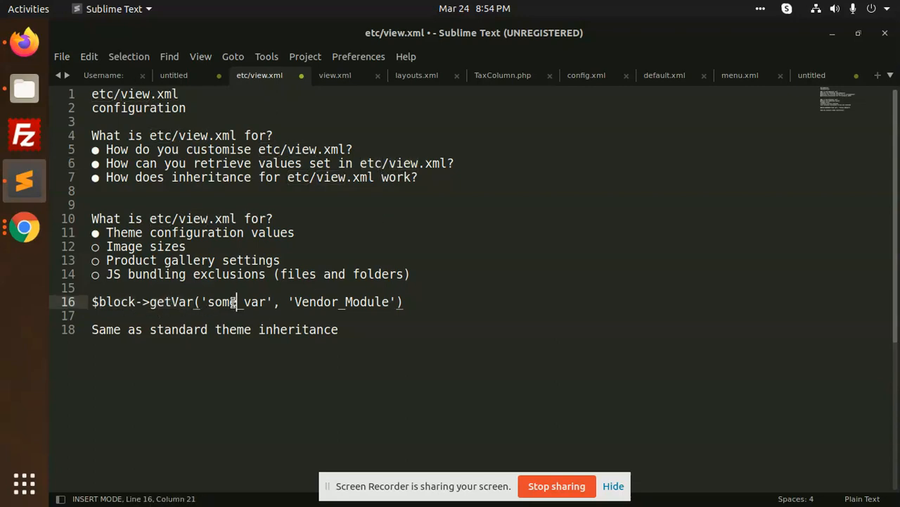
# - Highlight Vendor_Module in the getVar retrieval example, then return to view.xml's image sizes
pyautogui.doubleClick(341, 302)
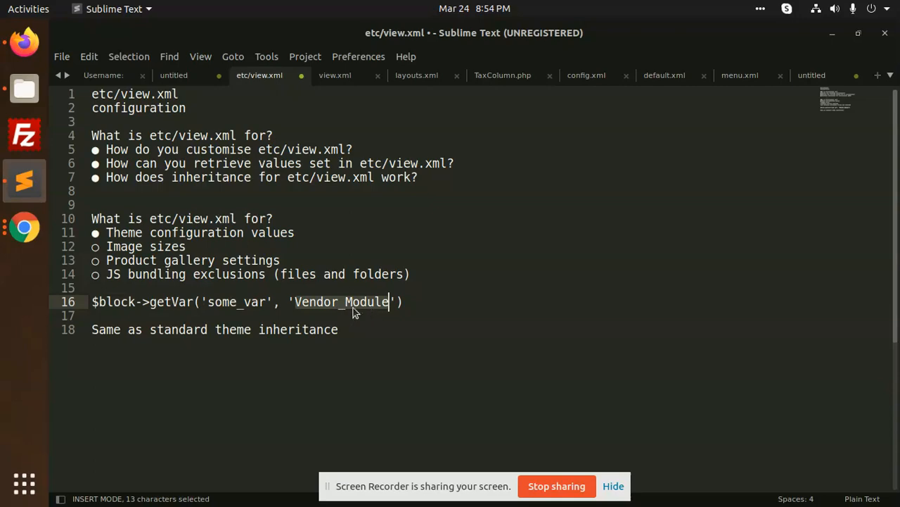
pyautogui.click(335, 76)
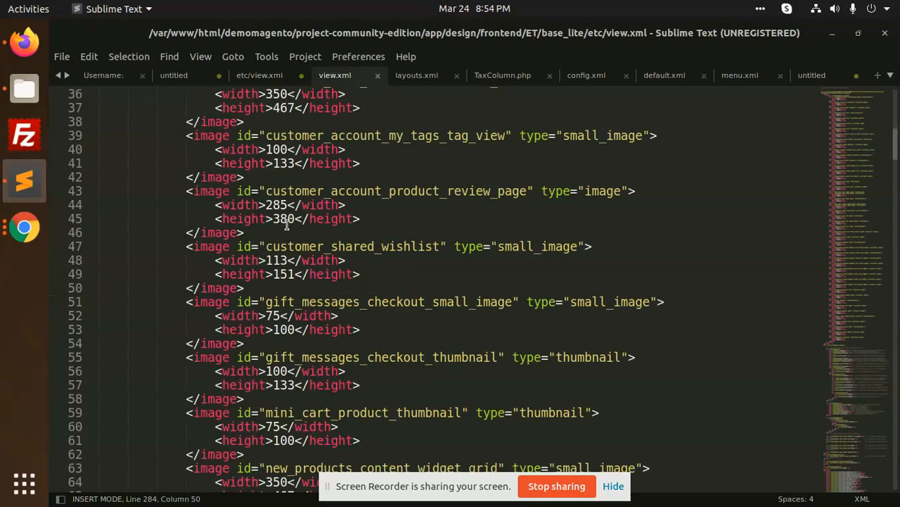
# - Highlight the bundled_product_customization_page image id at view.xml's top, then return to the notes
pyautogui.doubleClick(243, 219)
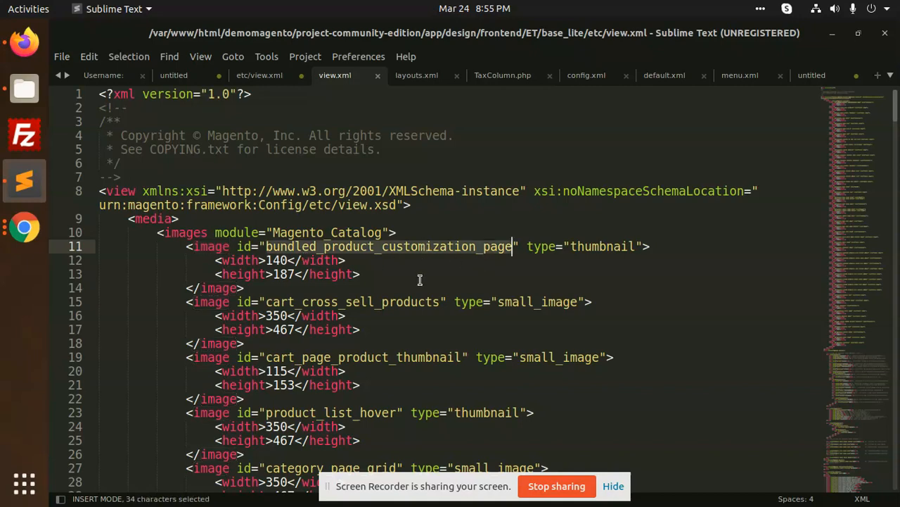
pyautogui.moveTo(476, 277)
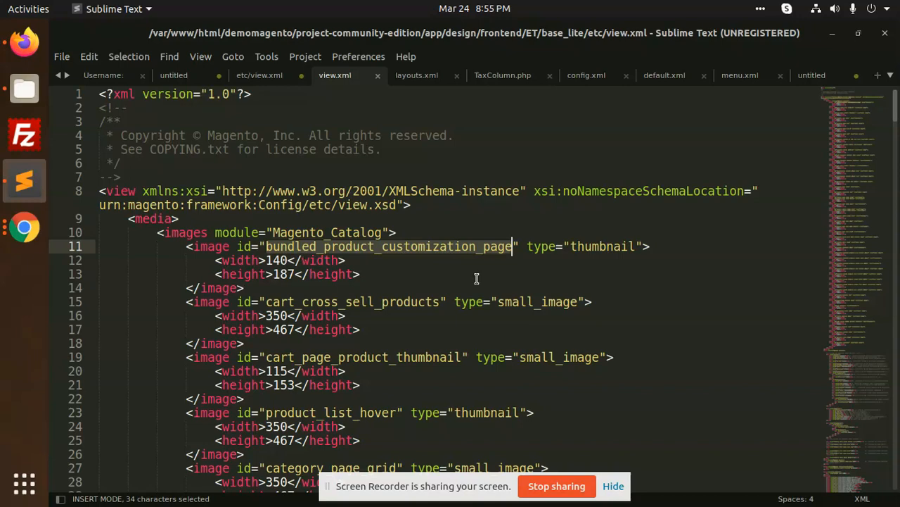
pyautogui.click(258, 76)
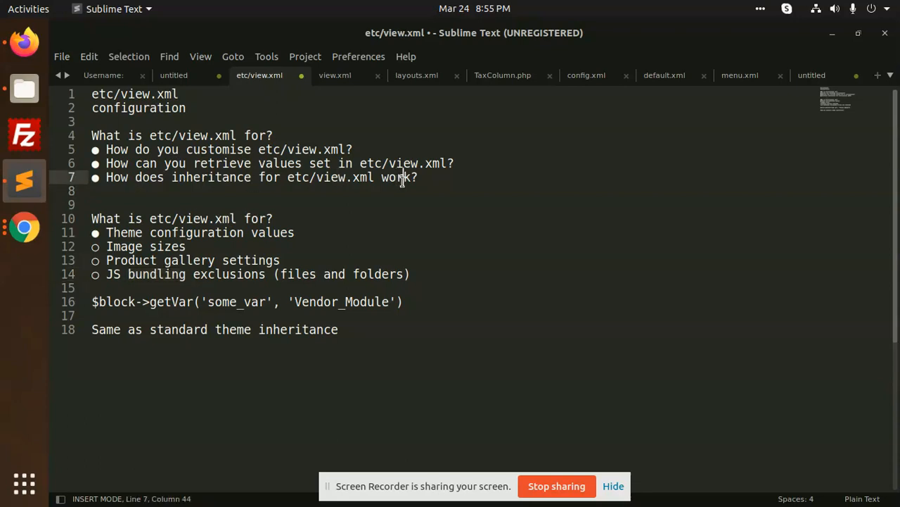
pyautogui.moveTo(356, 253)
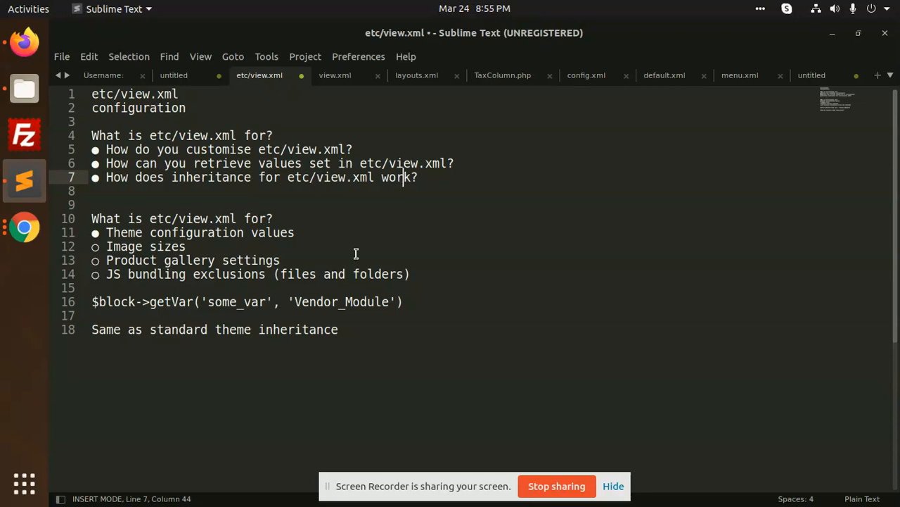
# - Return from the inheritance notes to view.xml at its top thumbnail entry
pyautogui.click(334, 76)
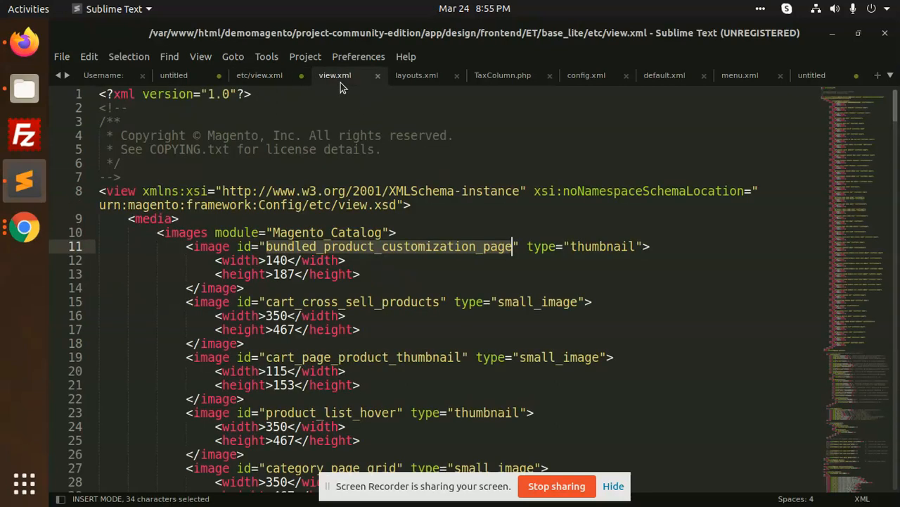
pyautogui.moveTo(397, 175)
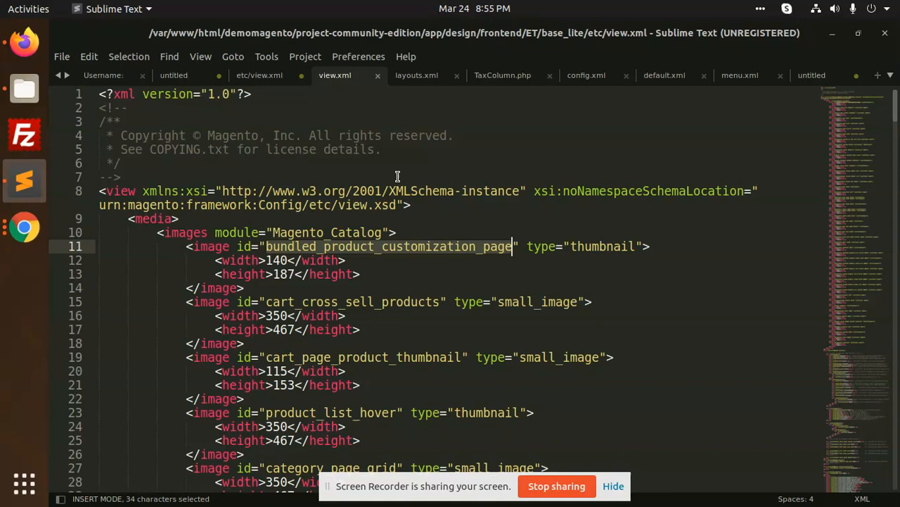
# - Glance at the notes once more, then return to view.xml's schema declaration
pyautogui.click(259, 76)
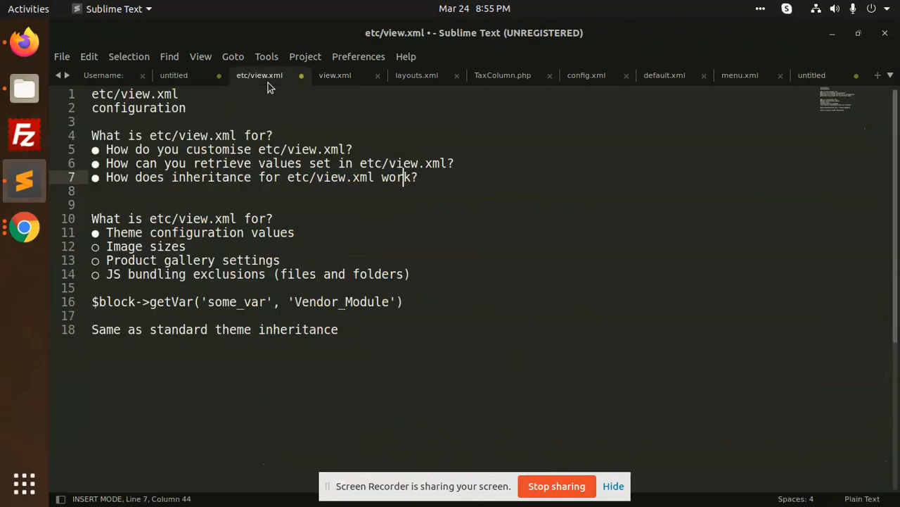
pyautogui.click(335, 76)
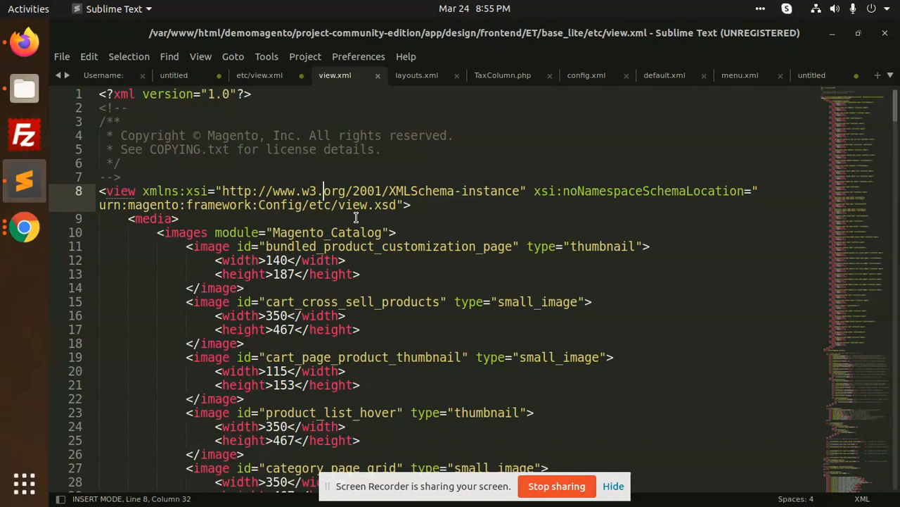